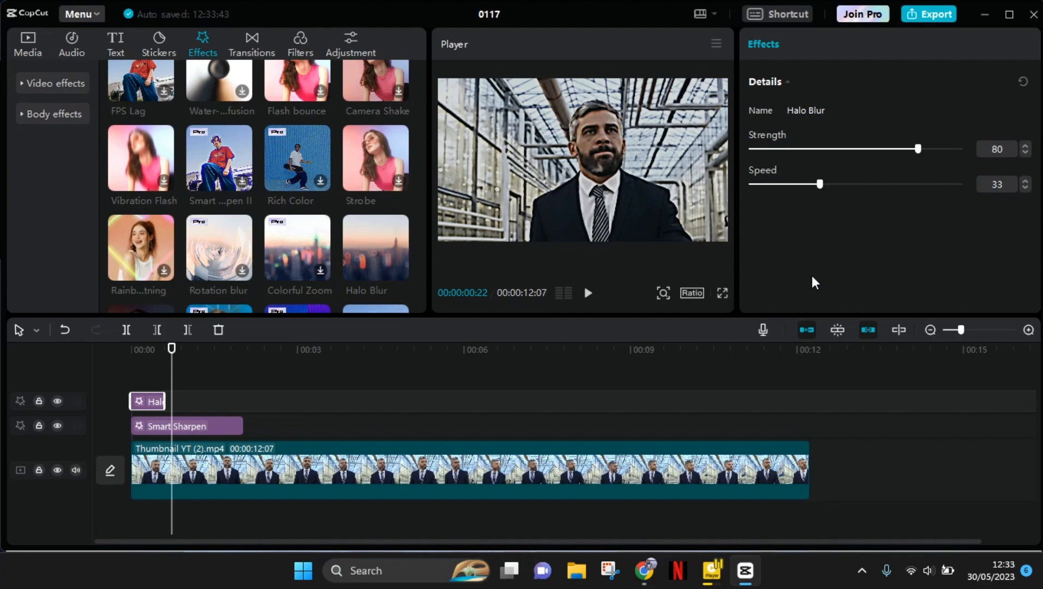
pyautogui.moveTo(171, 349)
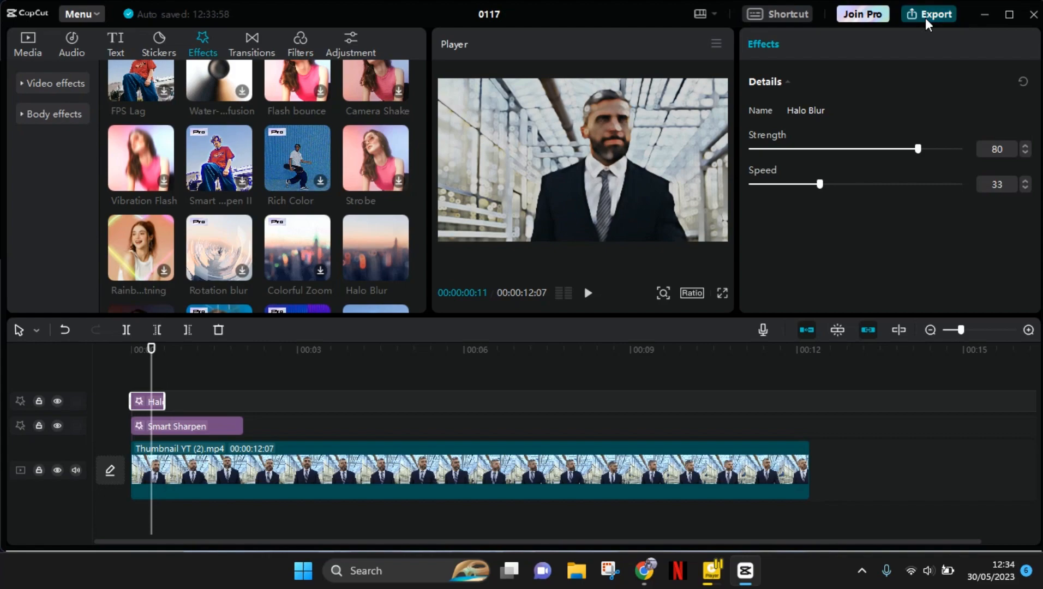
# Open the Export settings for video 0117 (1080P, H.264, mp4, 60fps)
pyautogui.click(934, 13)
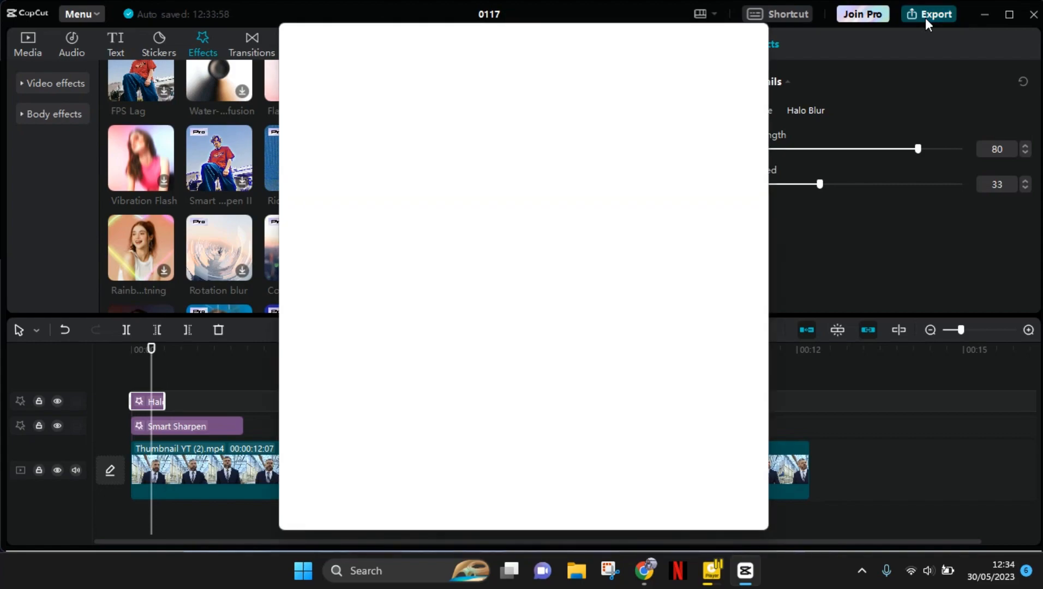
pyautogui.click(934, 13)
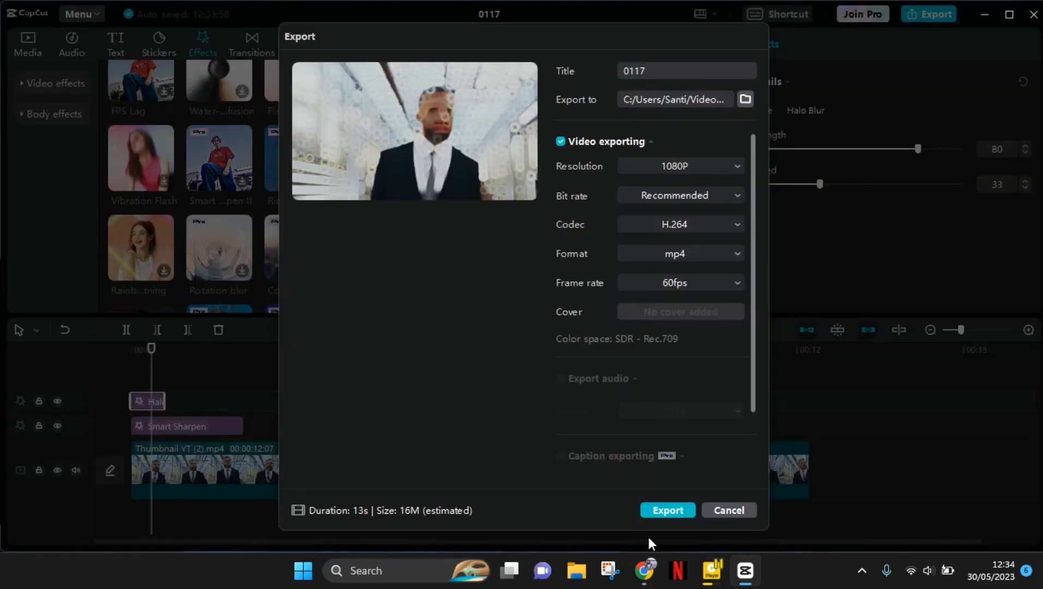
pyautogui.moveTo(667, 489)
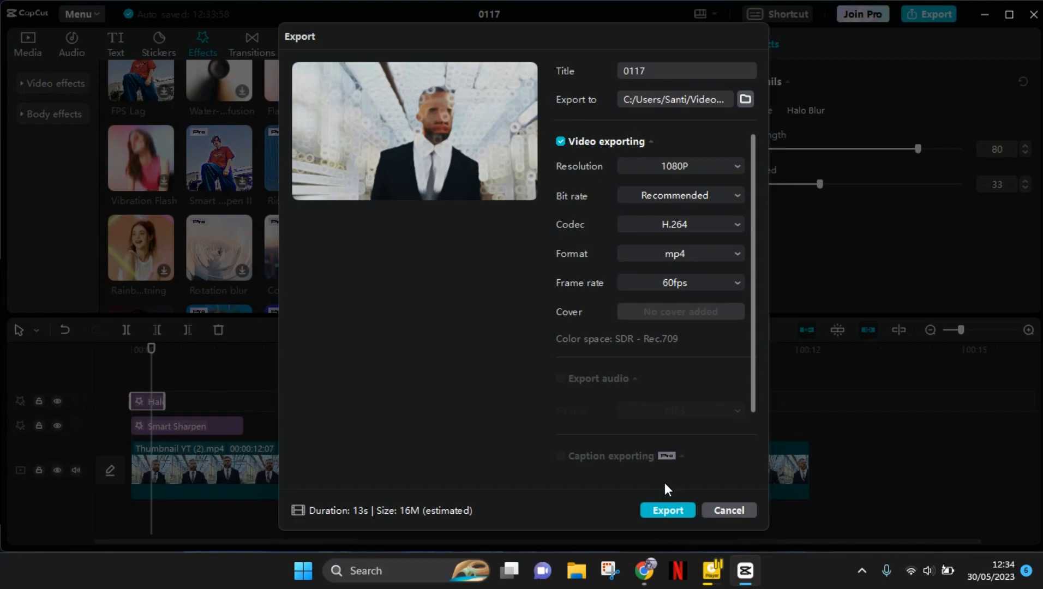
pyautogui.moveTo(502, 317)
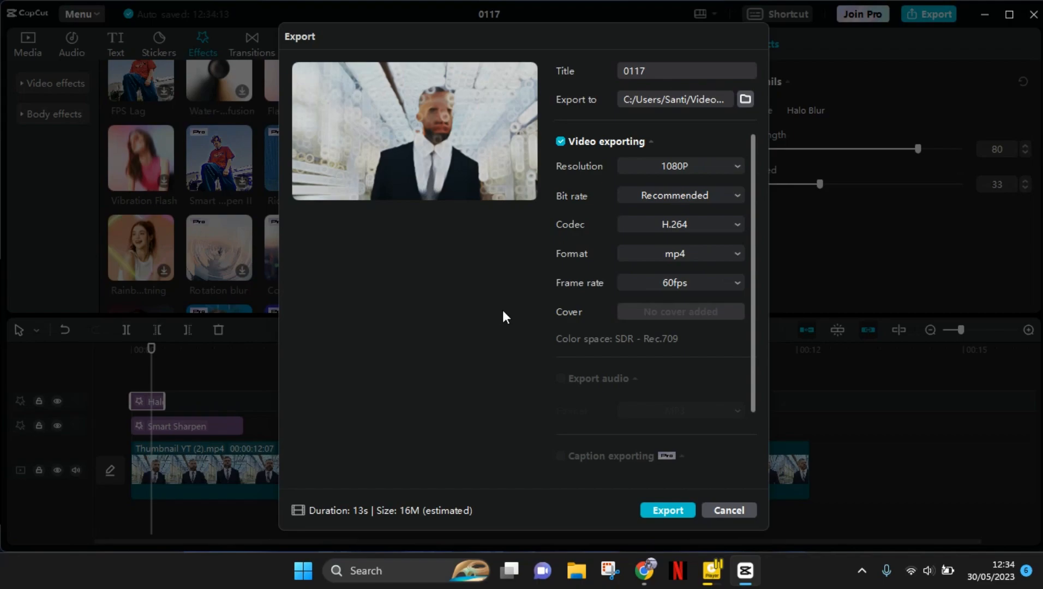
pyautogui.moveTo(551, 104)
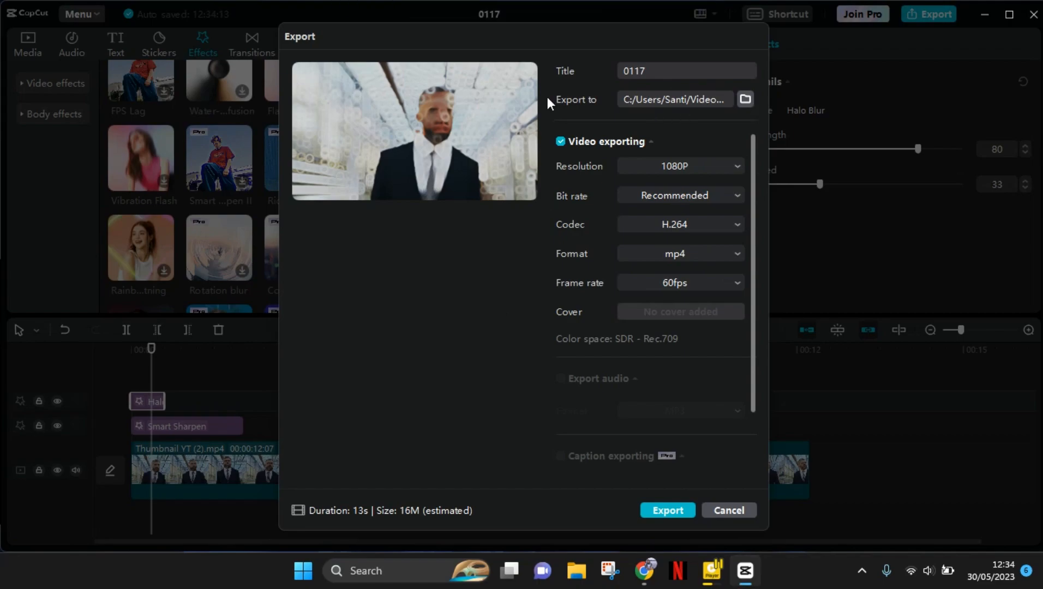
pyautogui.moveTo(624, 109)
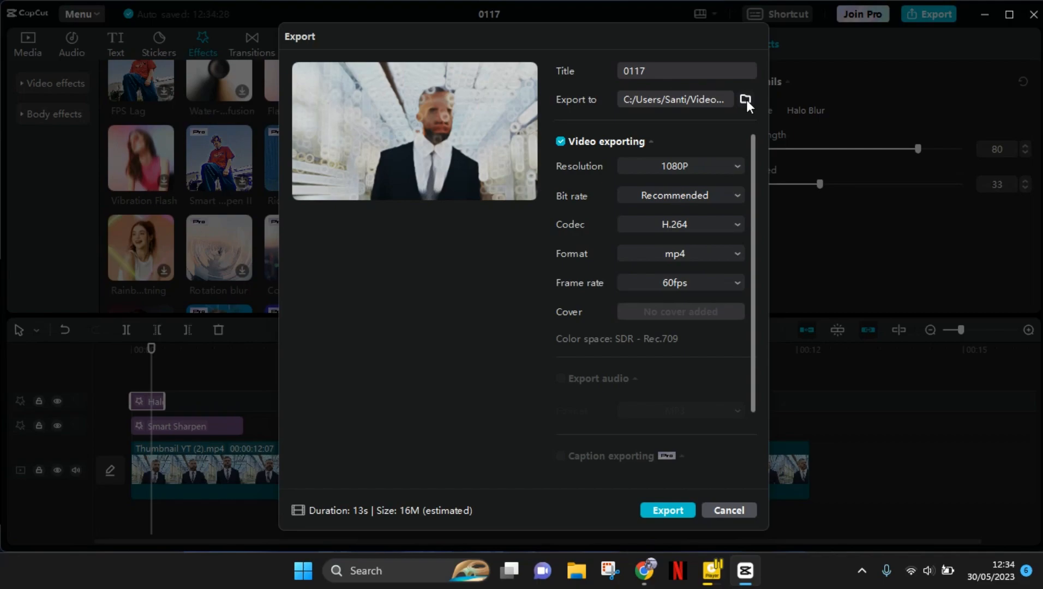
# Set the export destination folder to Pictures, keeping the 1080P mp4 options
pyautogui.click(745, 99)
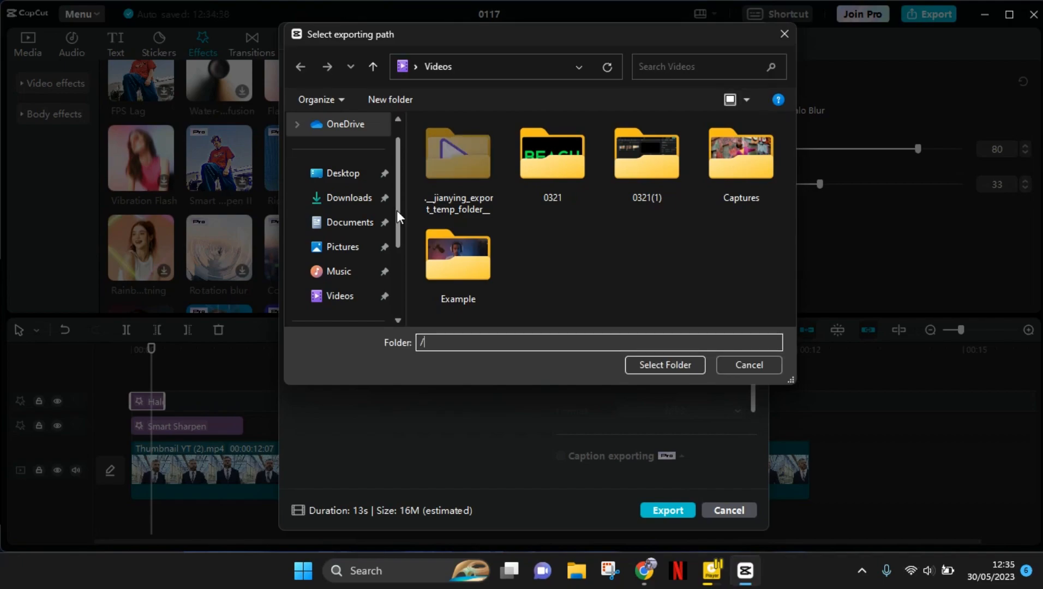
pyautogui.moveTo(349, 222)
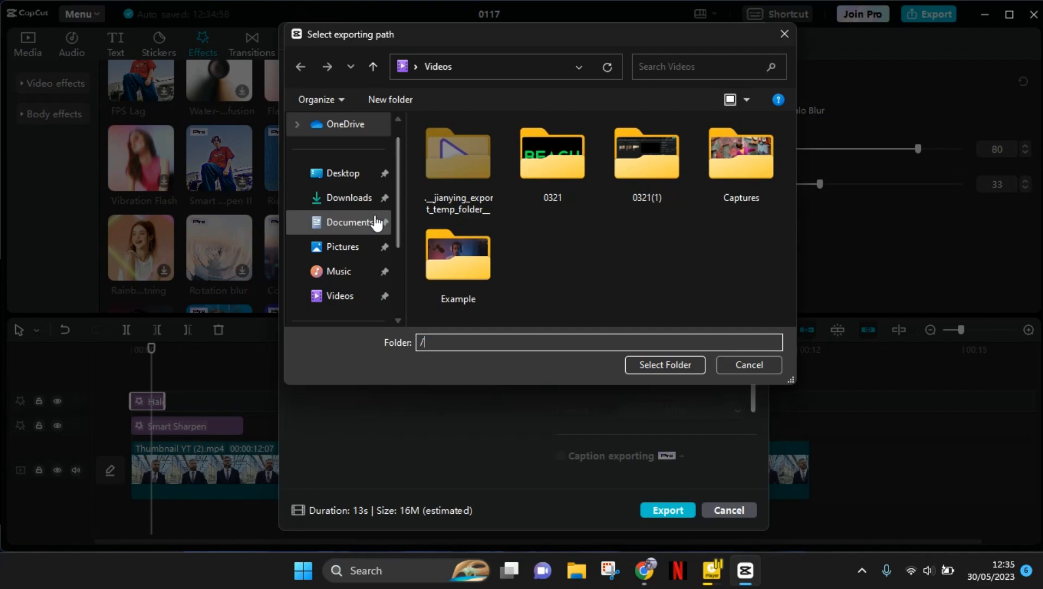
pyautogui.moveTo(399, 241)
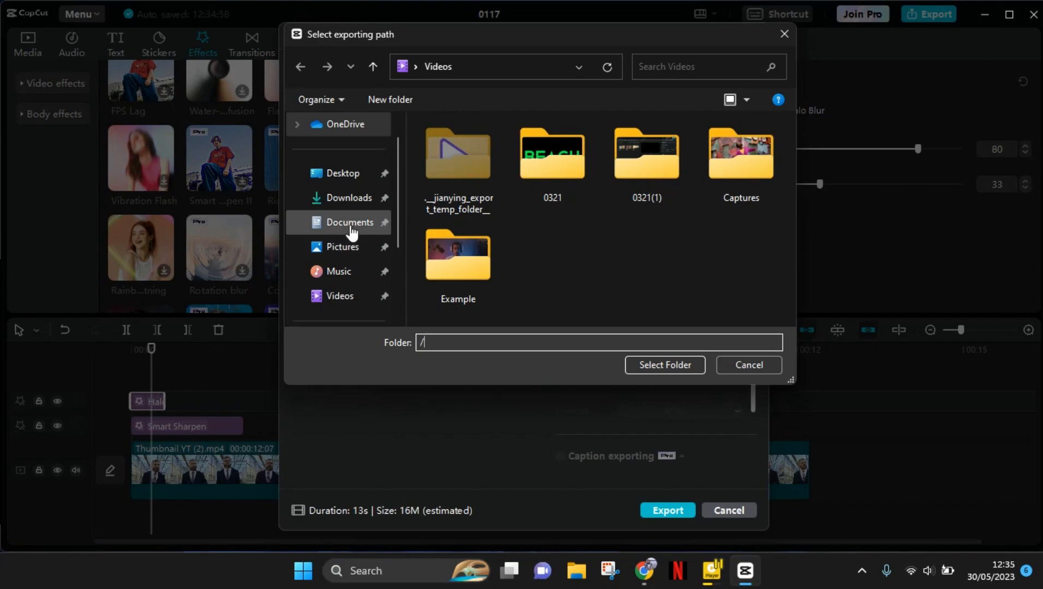
pyautogui.click(351, 222)
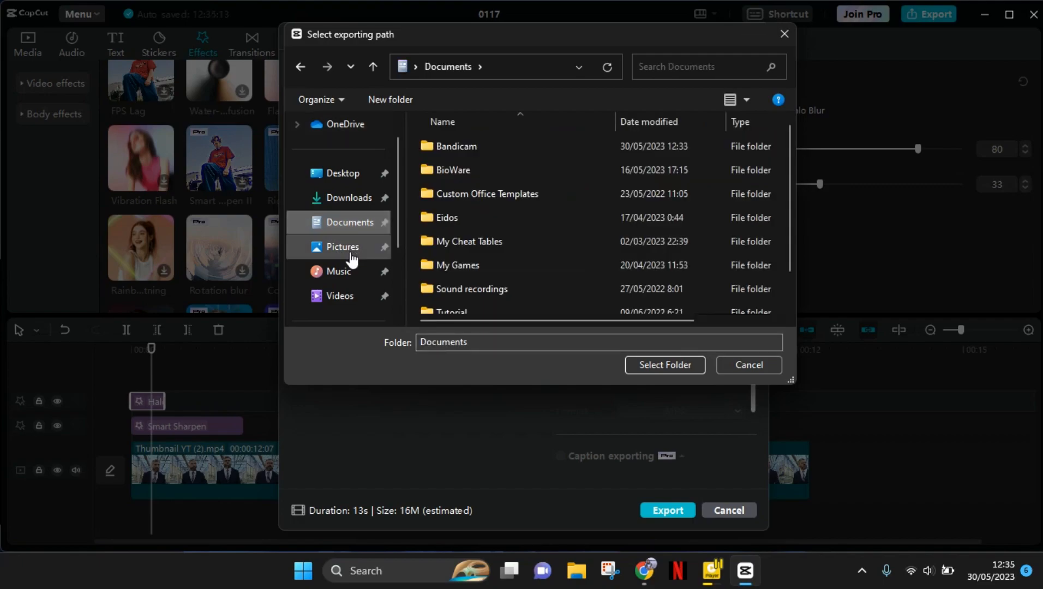
pyautogui.click(343, 246)
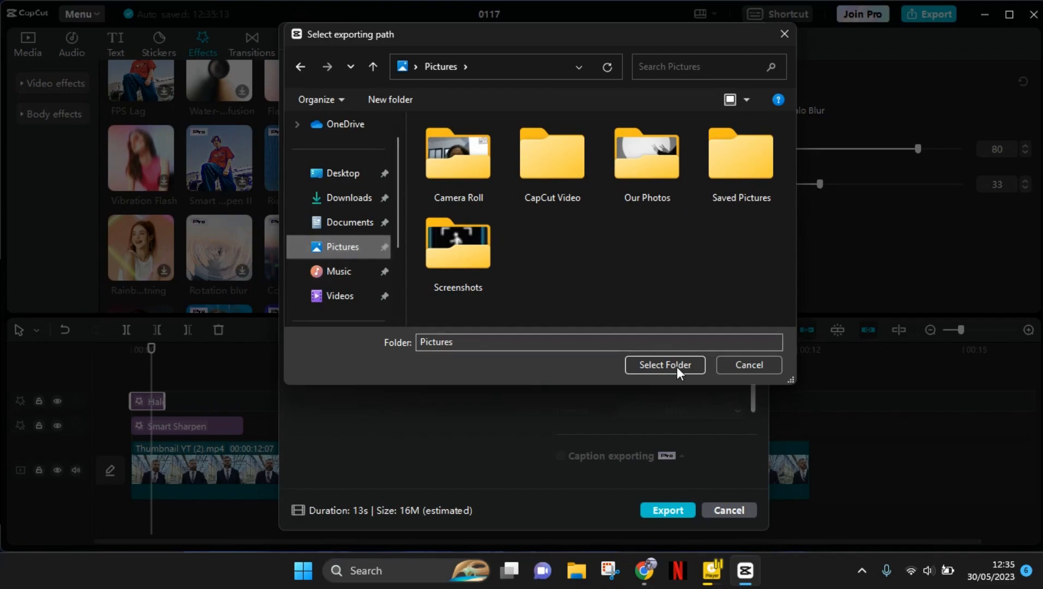
pyautogui.click(664, 364)
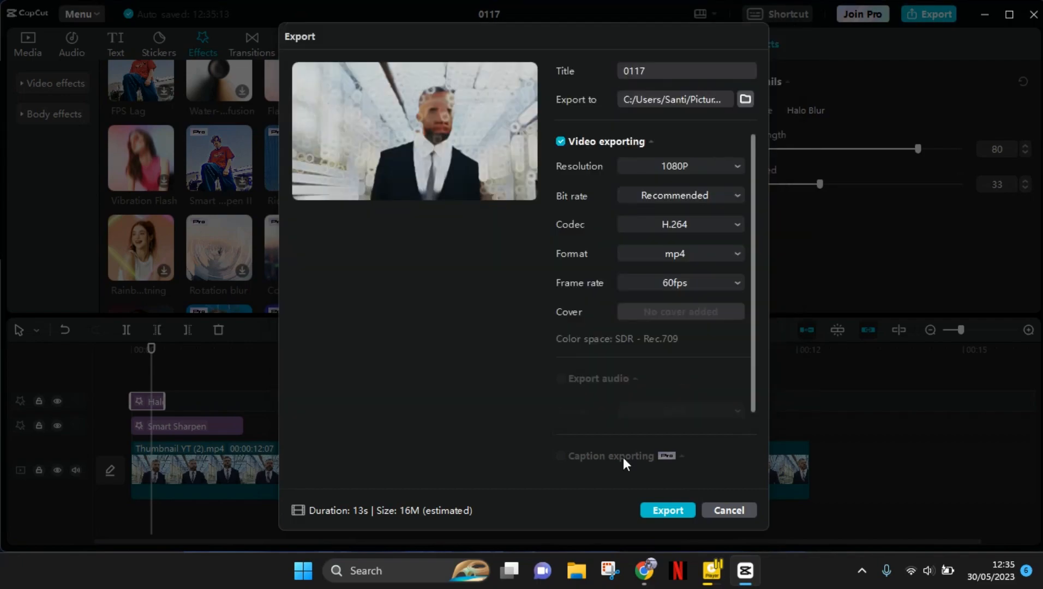
pyautogui.moveTo(655, 502)
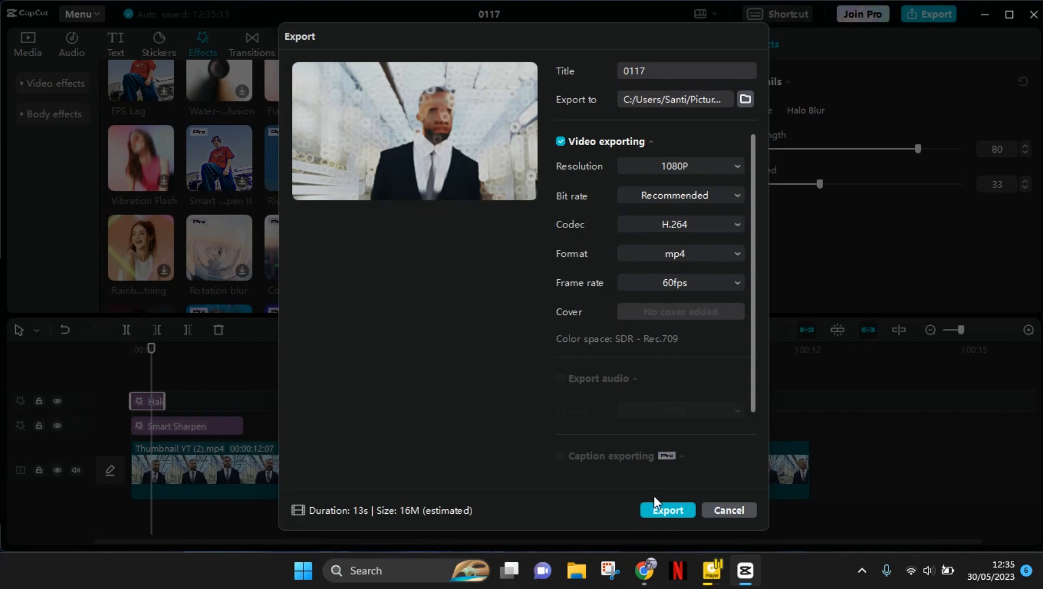